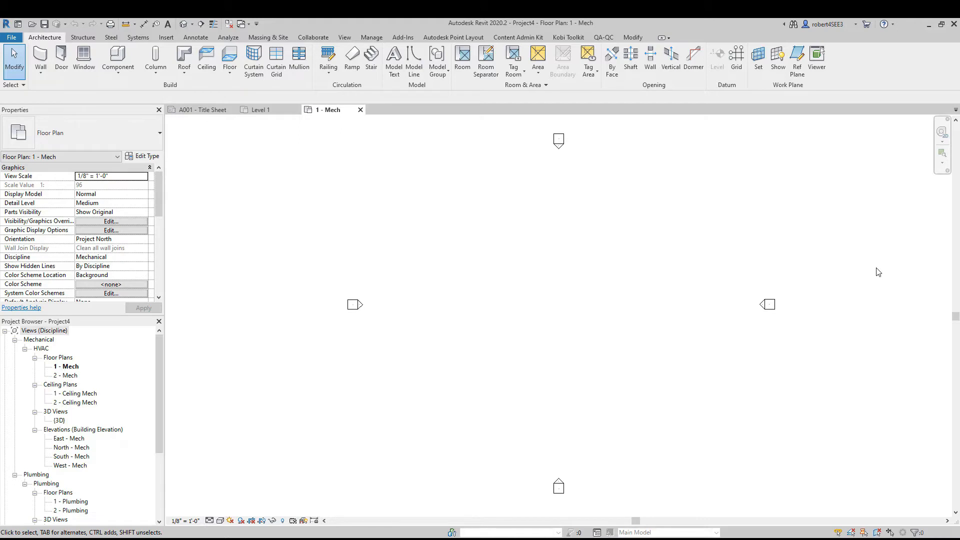
pyautogui.moveTo(275, 119)
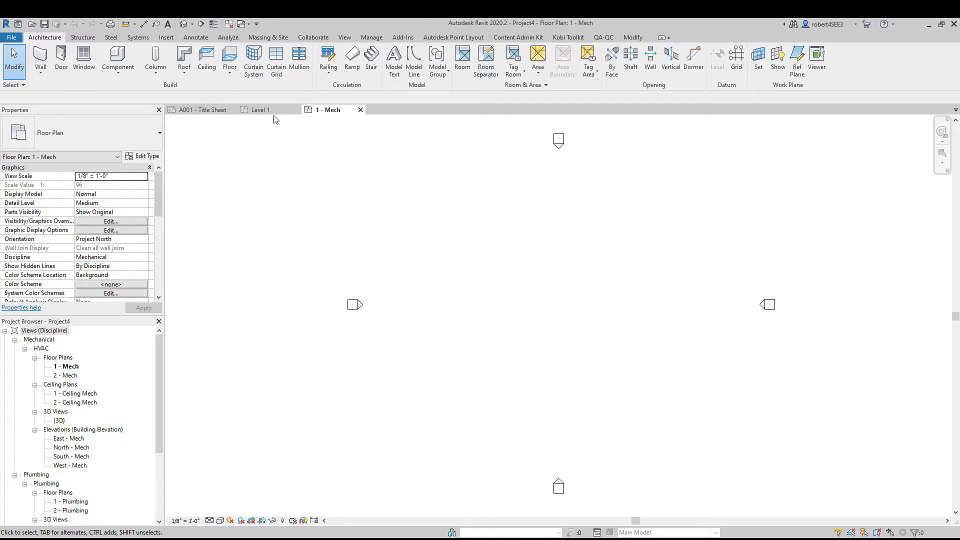
pyautogui.moveTo(438, 325)
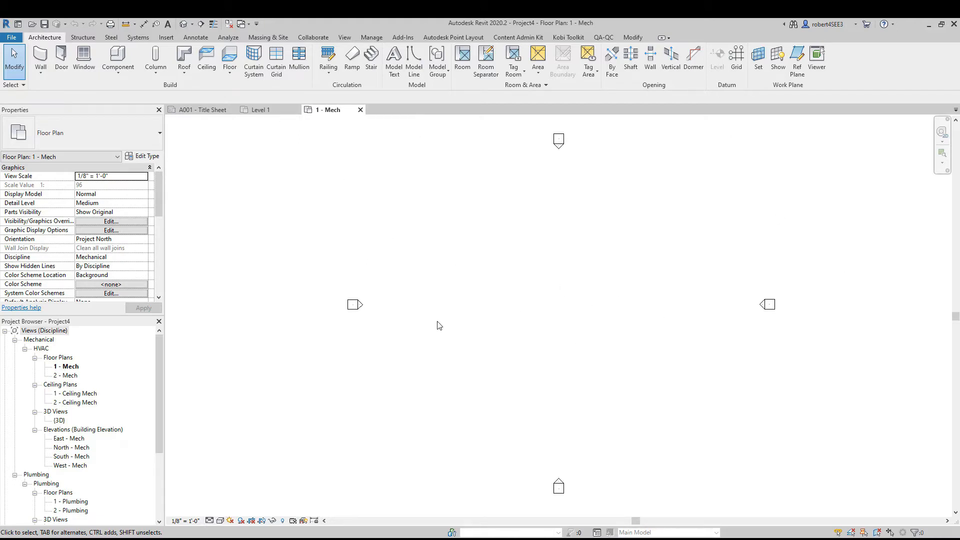
pyautogui.moveTo(563, 283)
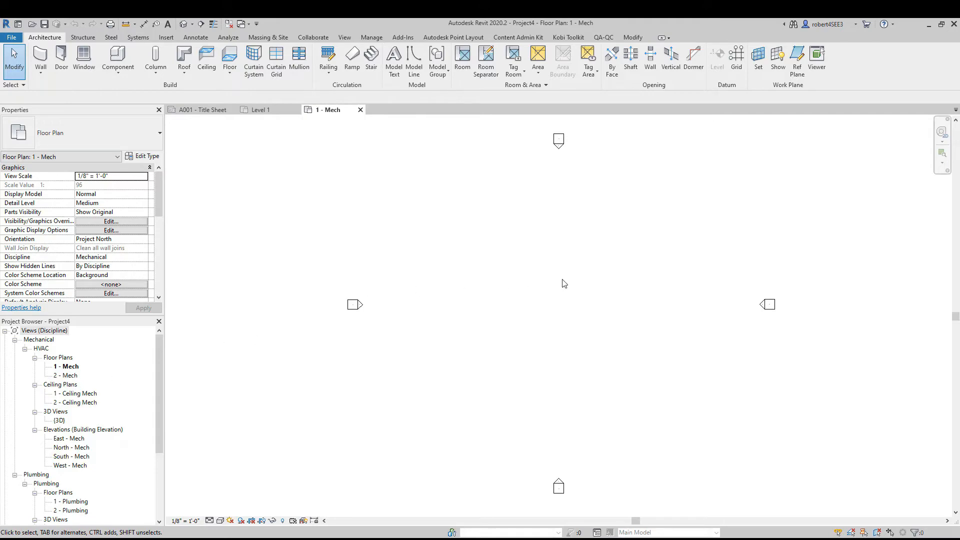
pyautogui.moveTo(282, 106)
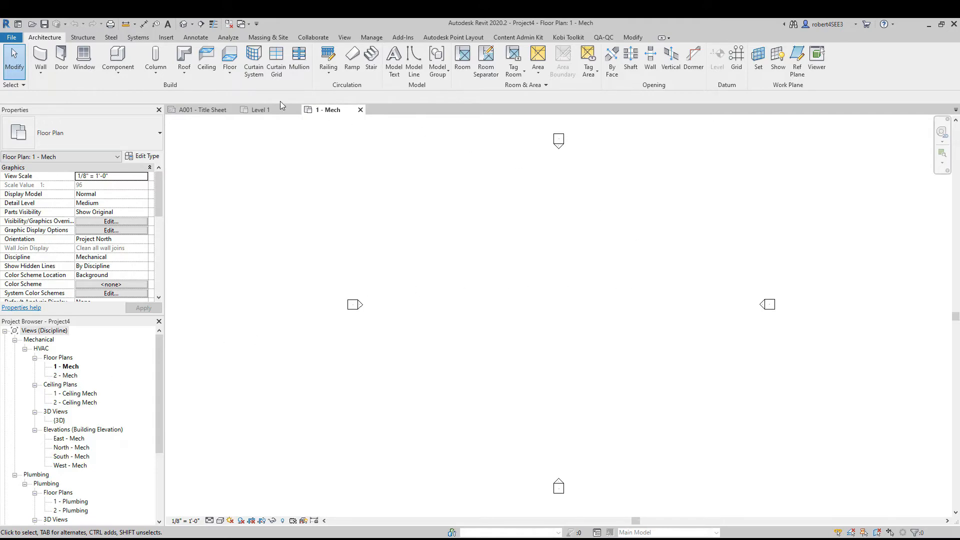
# Switch to the Kobilabs 2020 model's Level 1 floor plan tab
pyautogui.click(260, 109)
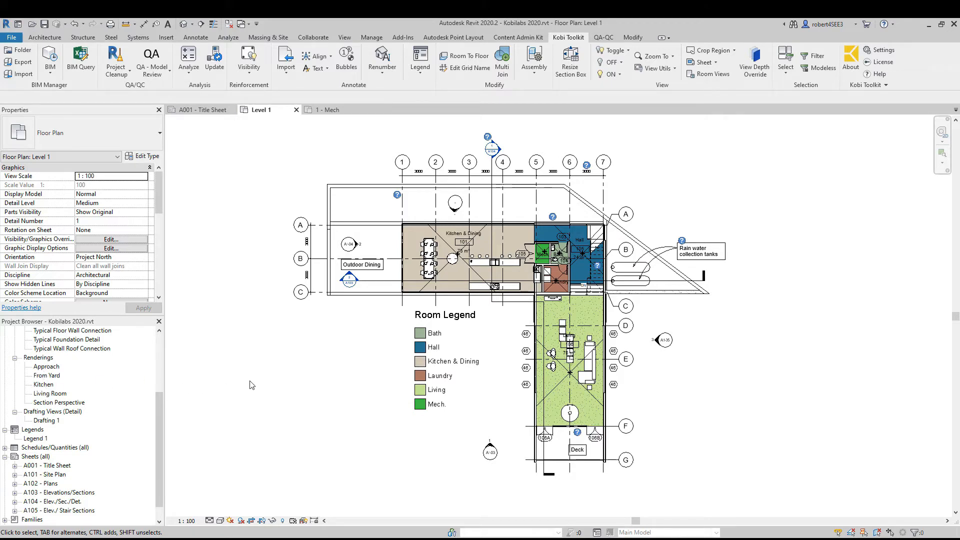
pyautogui.moveTo(319, 152)
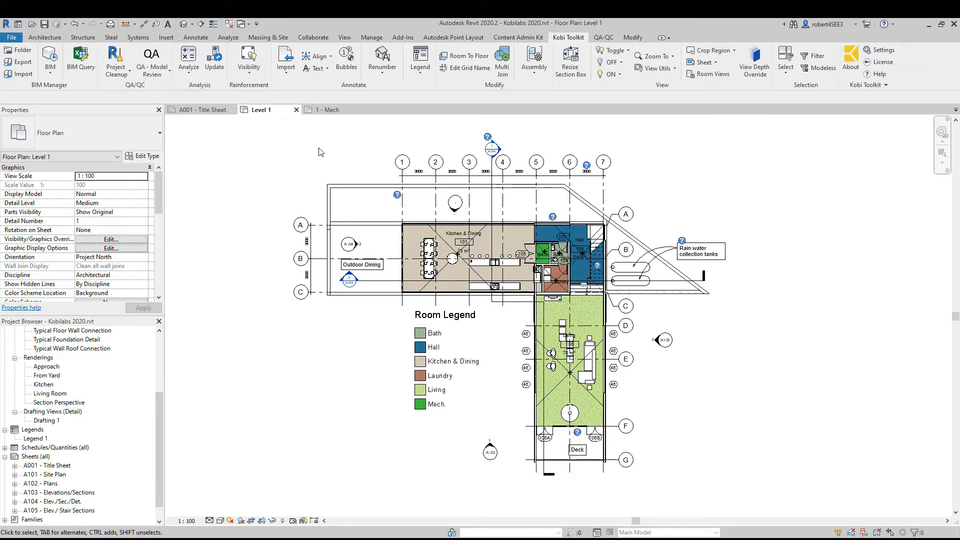
pyautogui.moveTo(564, 46)
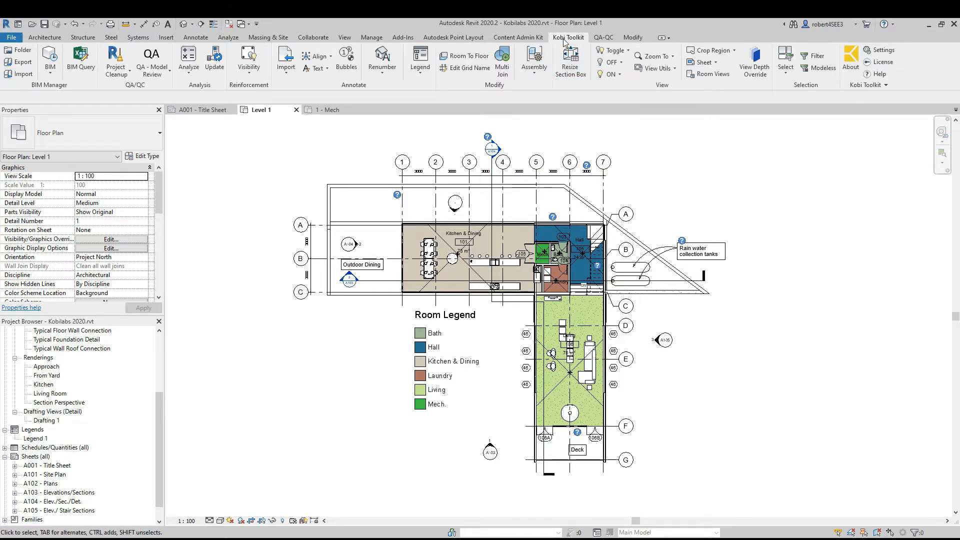
pyautogui.moveTo(50, 90)
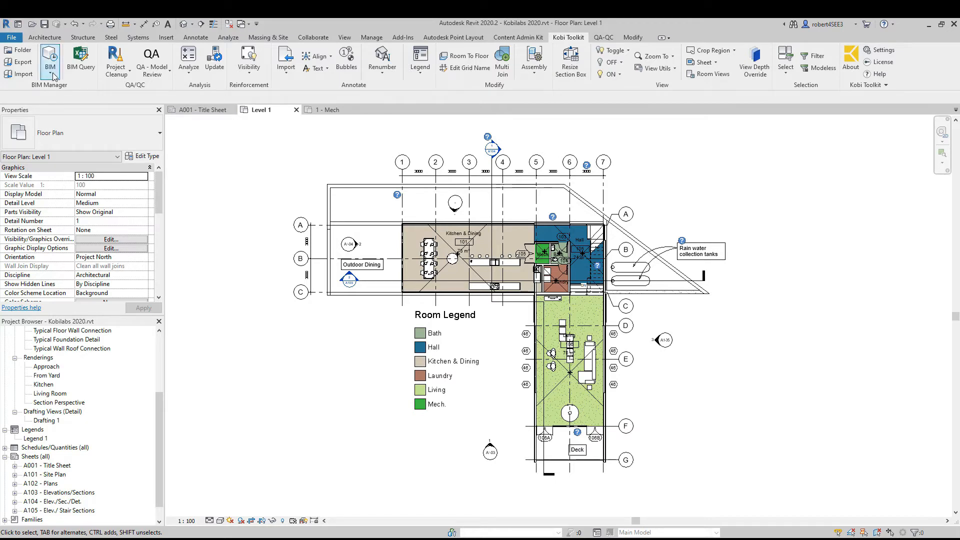
# Open the BIM dropdown in Kobi Toolkit's BIM Manager panel
pyautogui.click(50, 60)
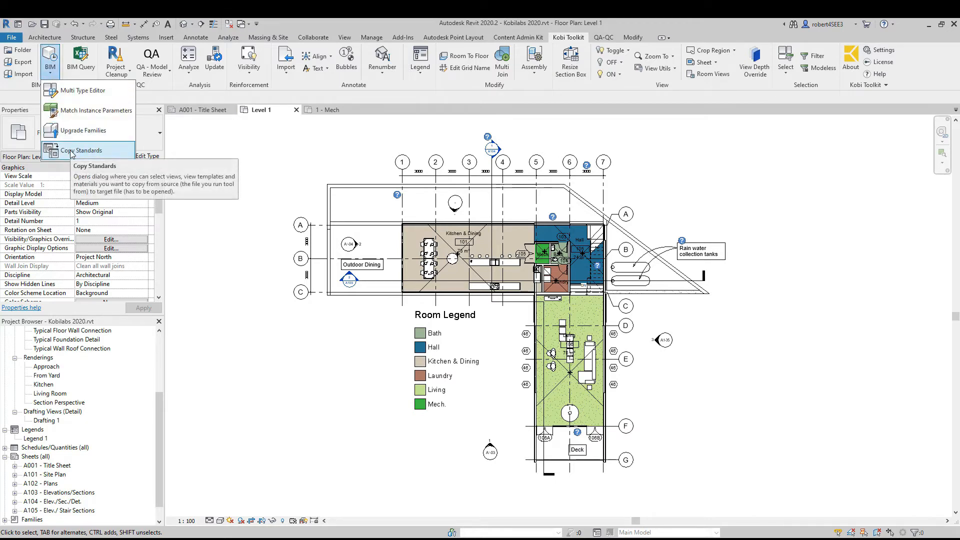
# In Copy Standards, tick Drafting 1, Section Perspective and the architectural view templates, then check Target
pyautogui.click(87, 150)
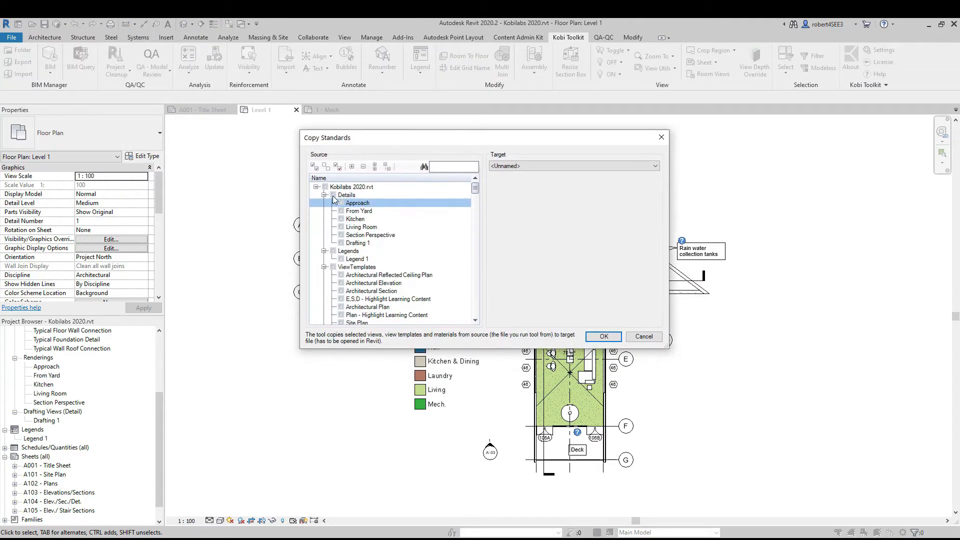
pyautogui.moveTo(340, 237)
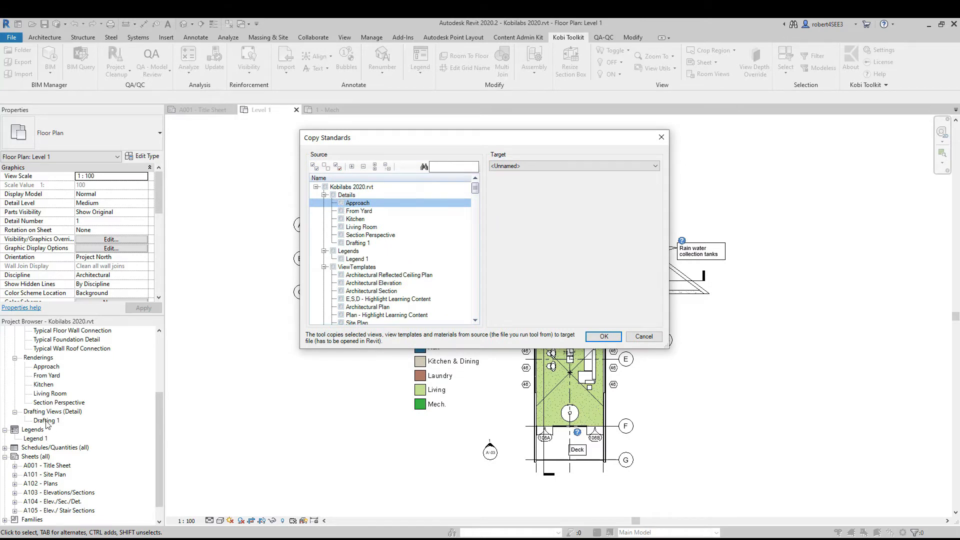
pyautogui.click(358, 243)
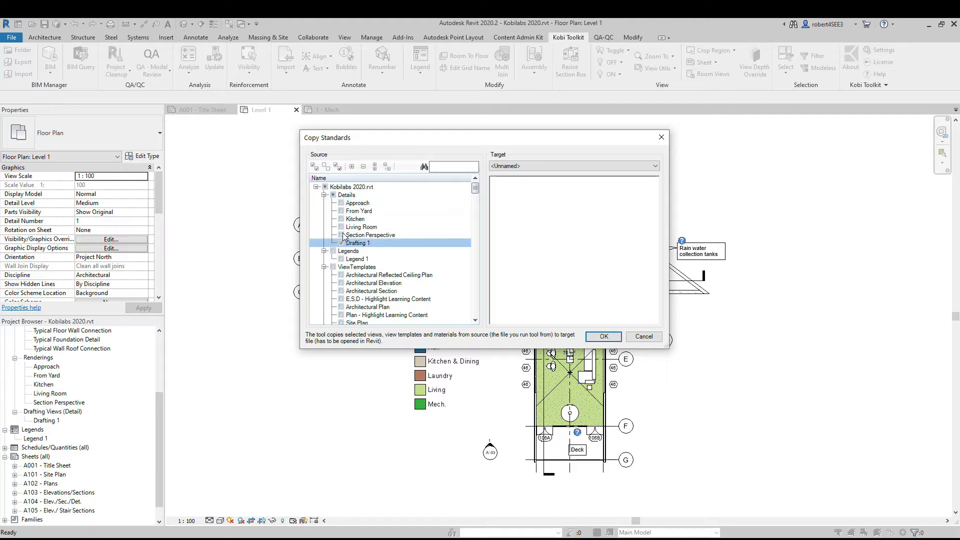
pyautogui.click(362, 227)
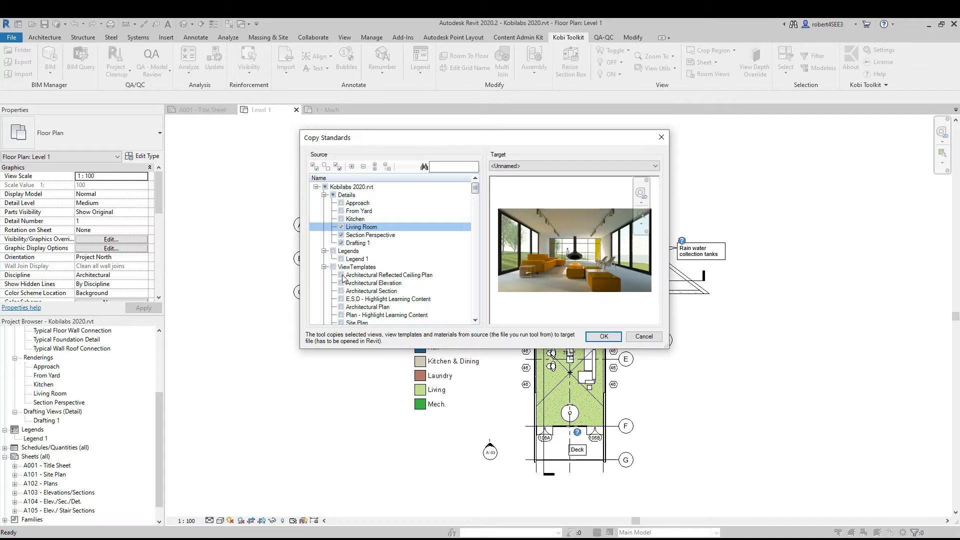
pyautogui.click(373, 283)
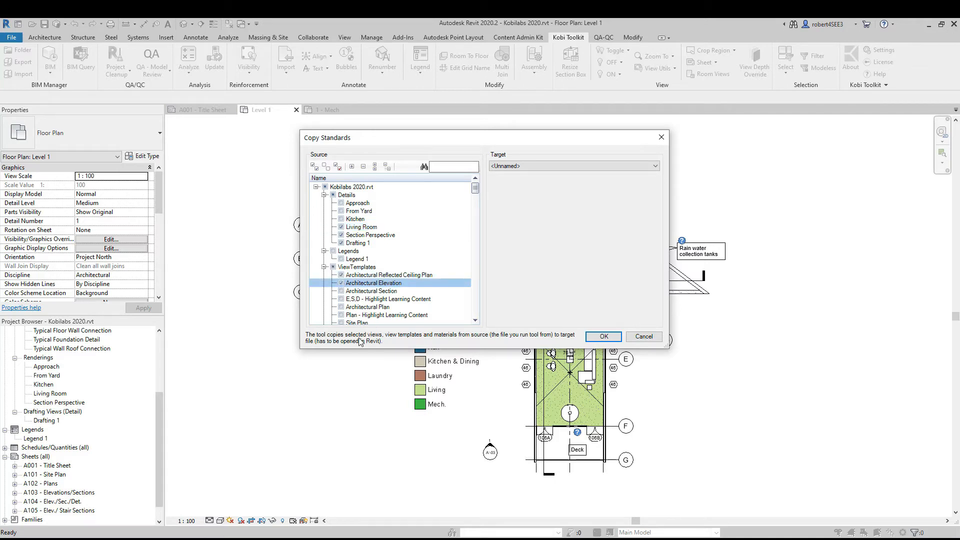
pyautogui.moveTo(553, 180)
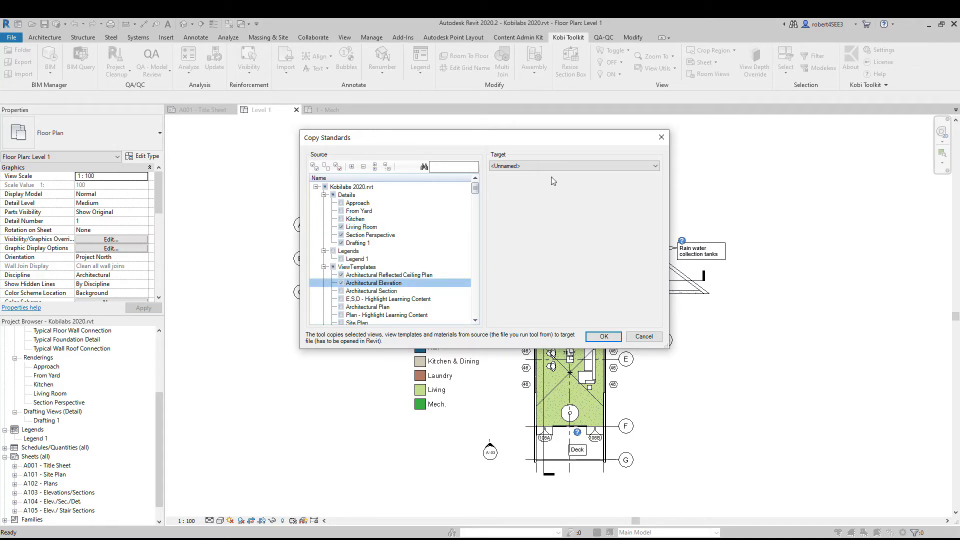
pyautogui.click(653, 166)
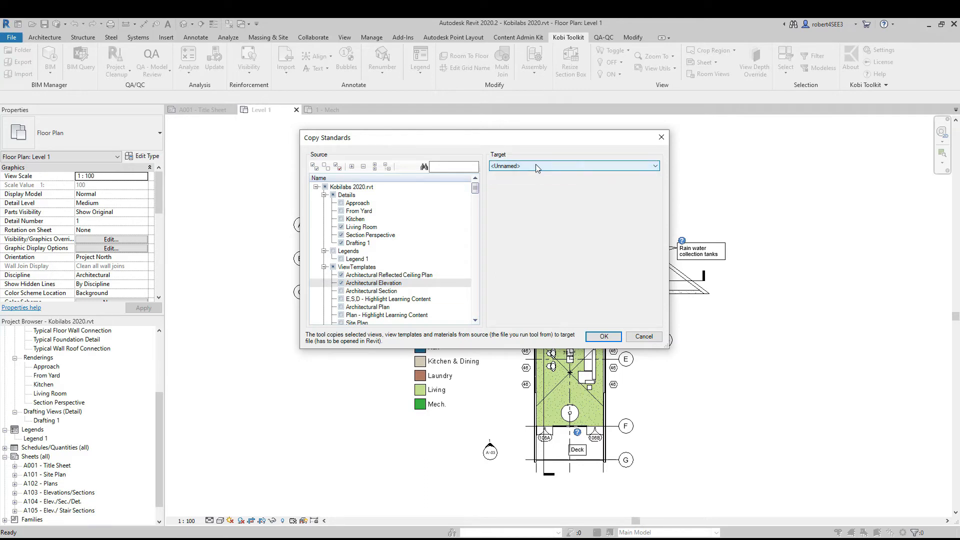
pyautogui.moveTo(531, 168)
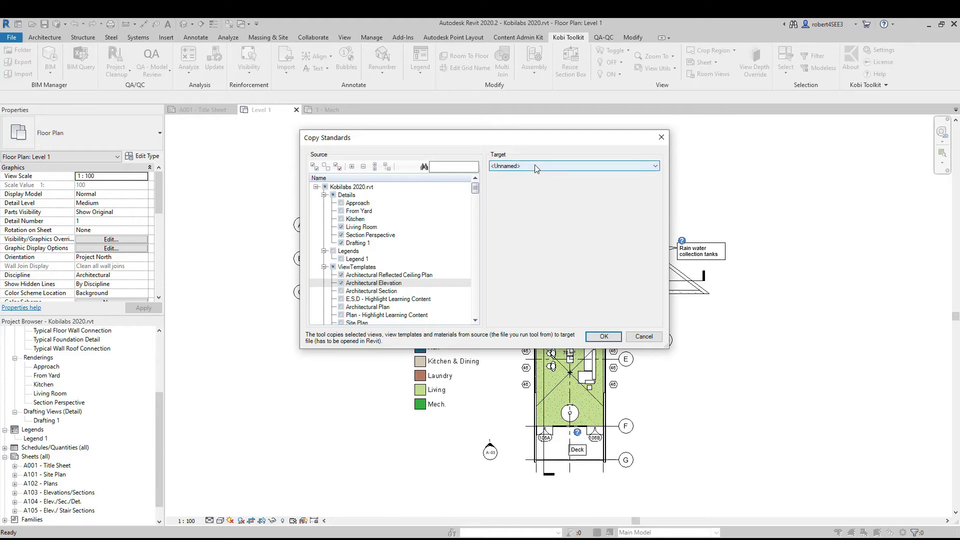
pyautogui.moveTo(579, 289)
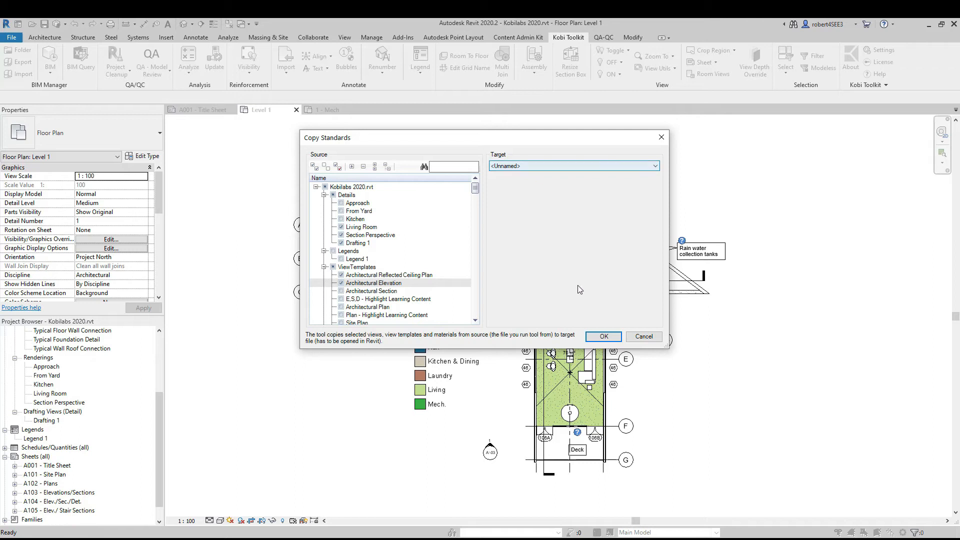
# Run the copy into Project4, accepting both Duplicate Types warnings
pyautogui.click(602, 336)
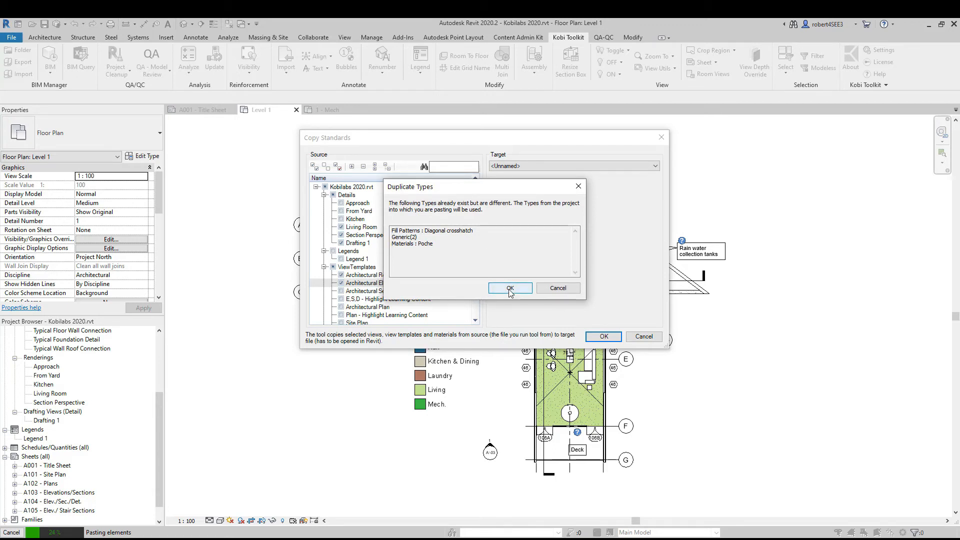
pyautogui.click(509, 288)
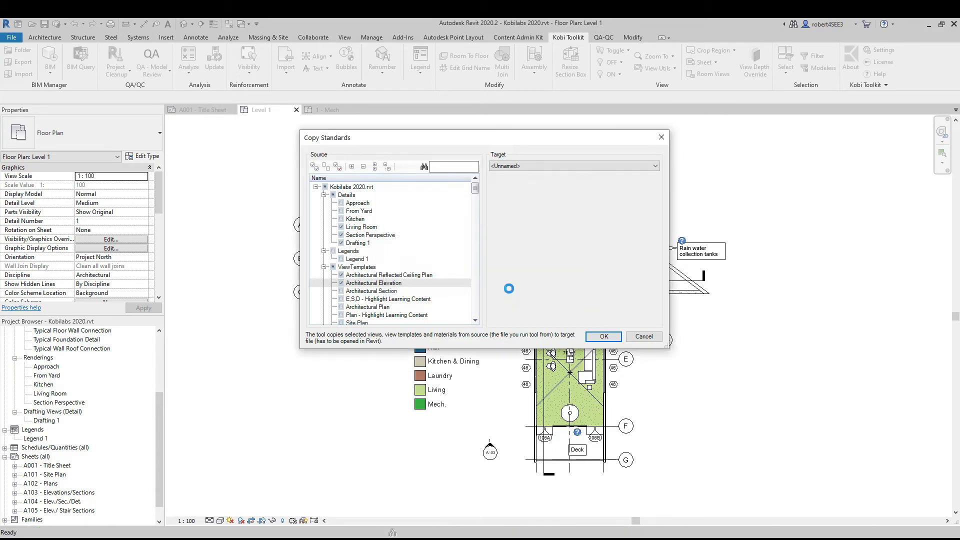
pyautogui.click(603, 336)
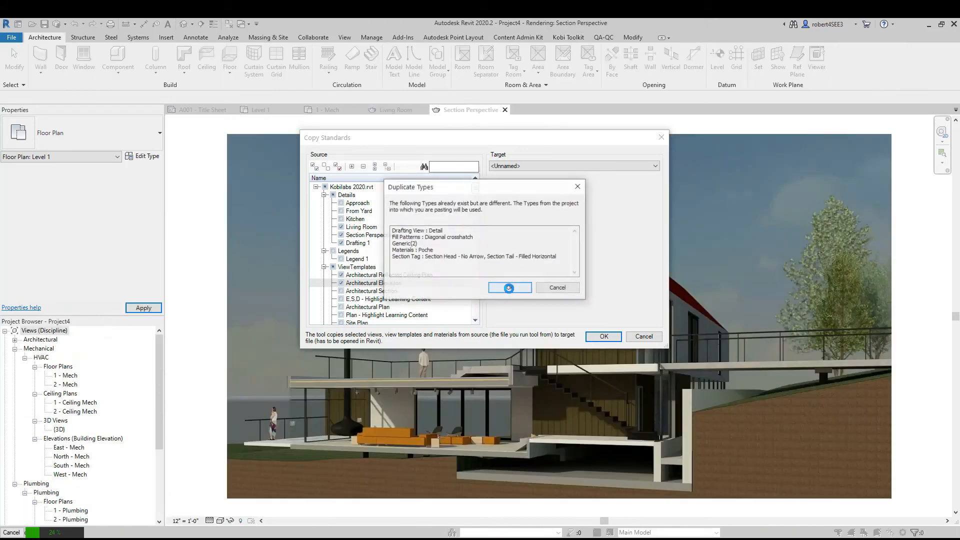
pyautogui.click(509, 288)
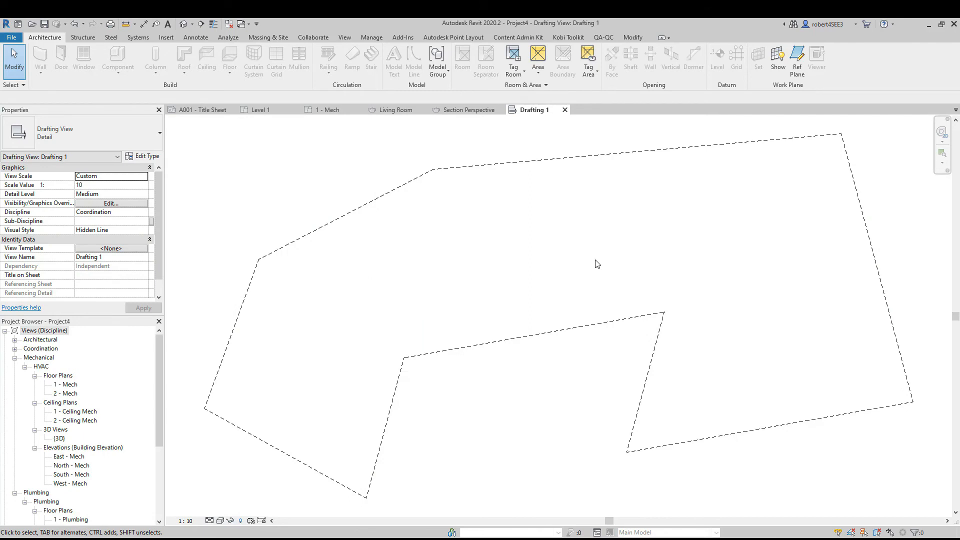
pyautogui.moveTo(507, 229)
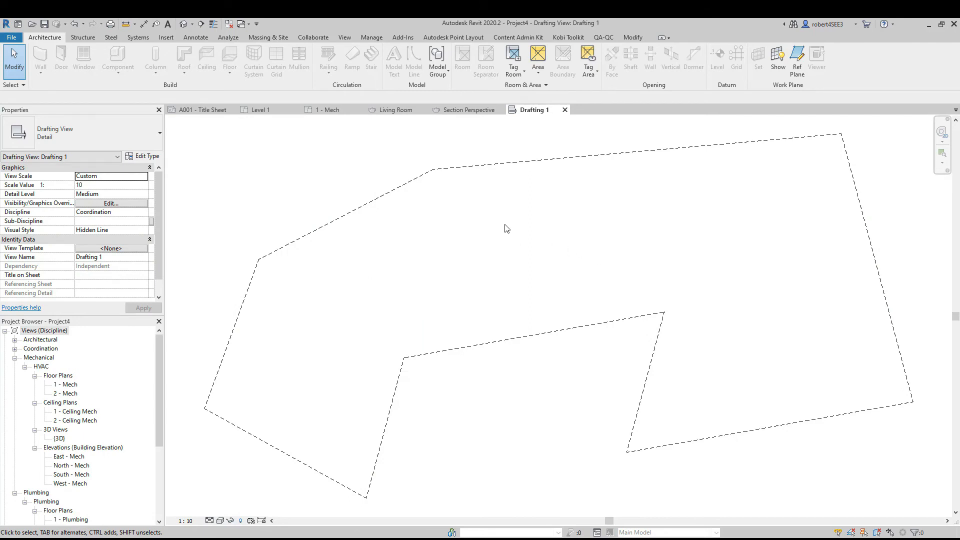
pyautogui.moveTo(537, 121)
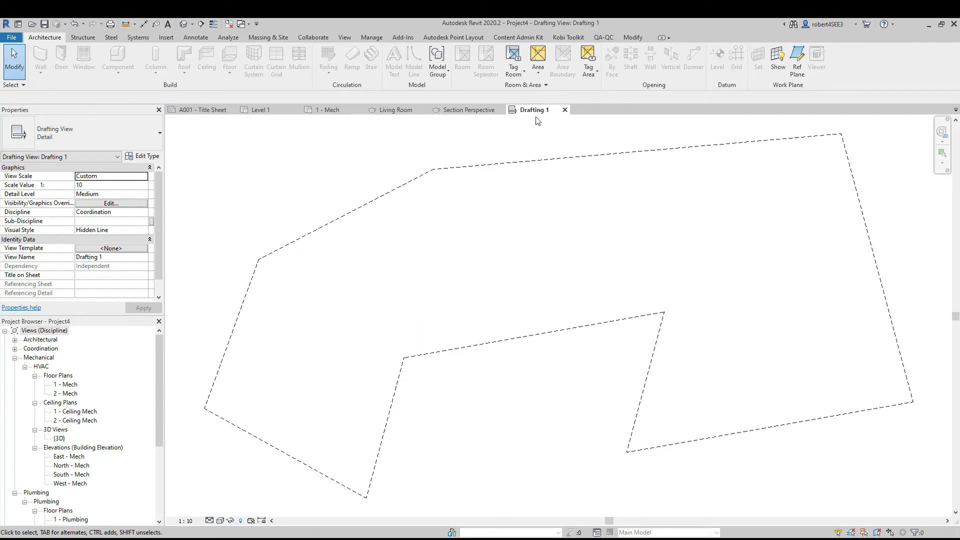
pyautogui.moveTo(471, 115)
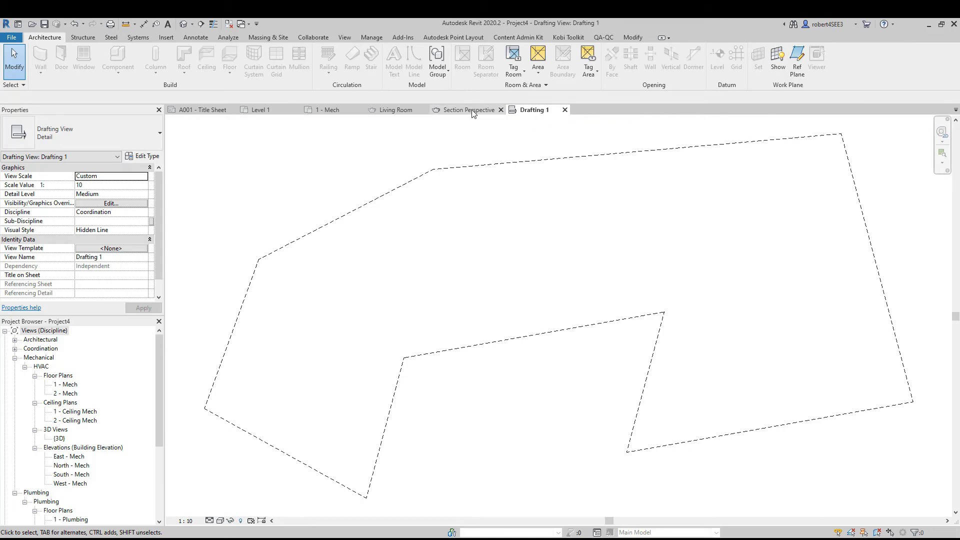
# Inspect the copied Section Perspective and Living Room renderings in Project4
pyautogui.click(397, 110)
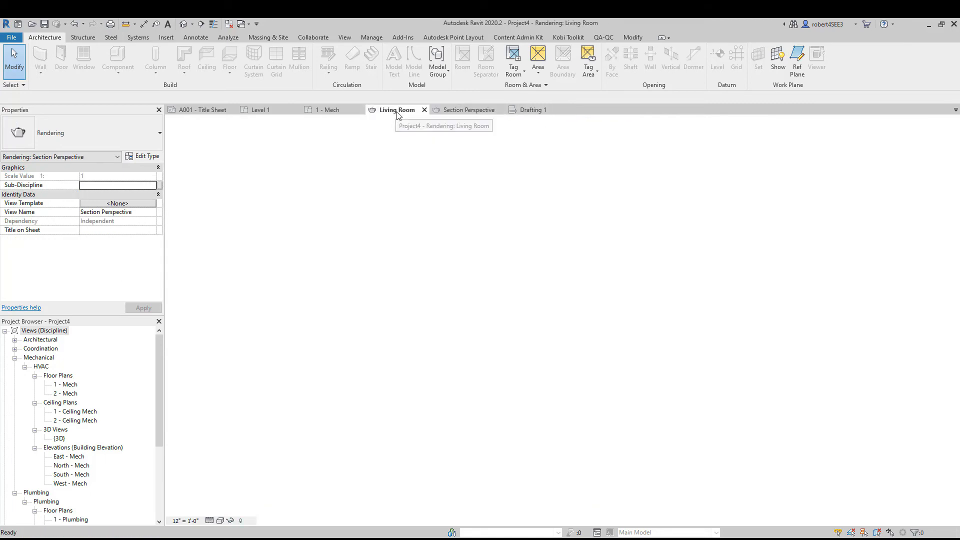
pyautogui.click(327, 110)
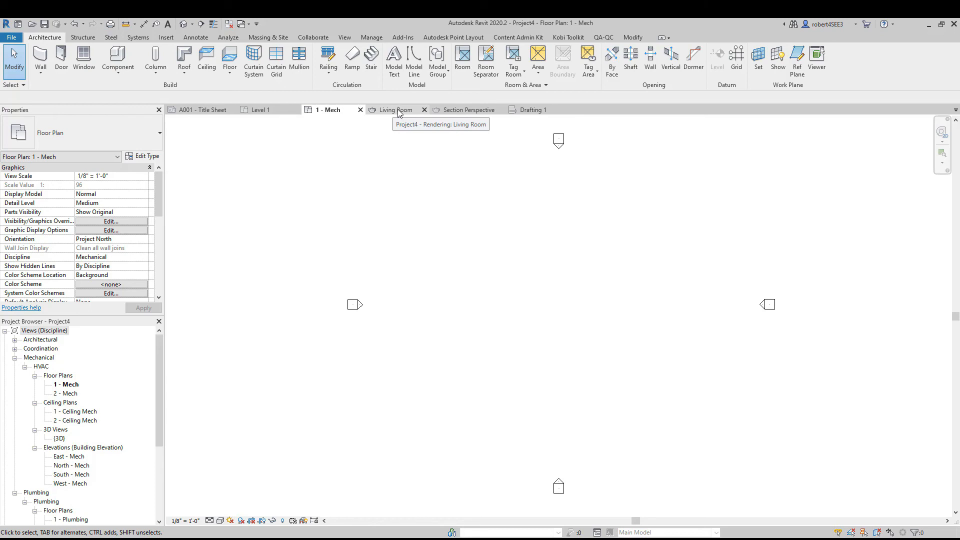
pyautogui.moveTo(396, 112)
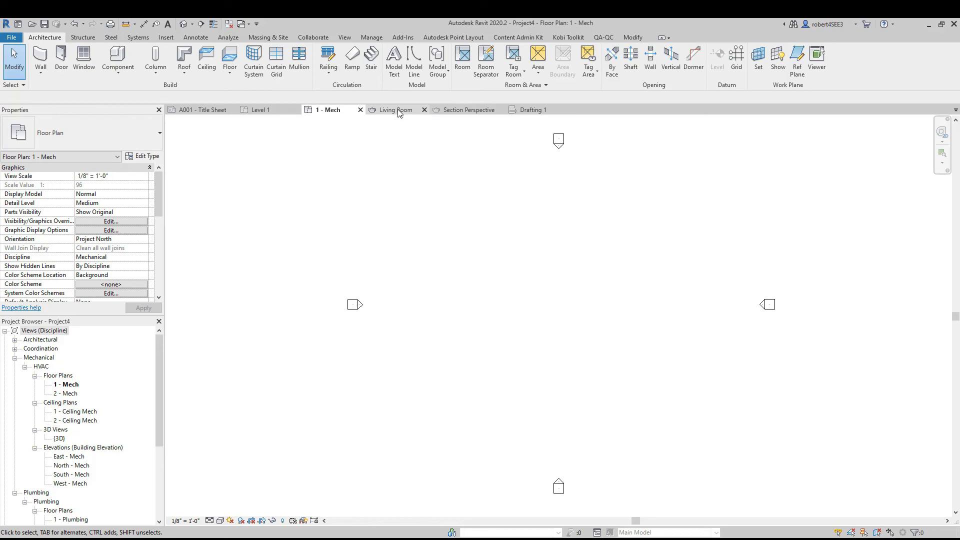